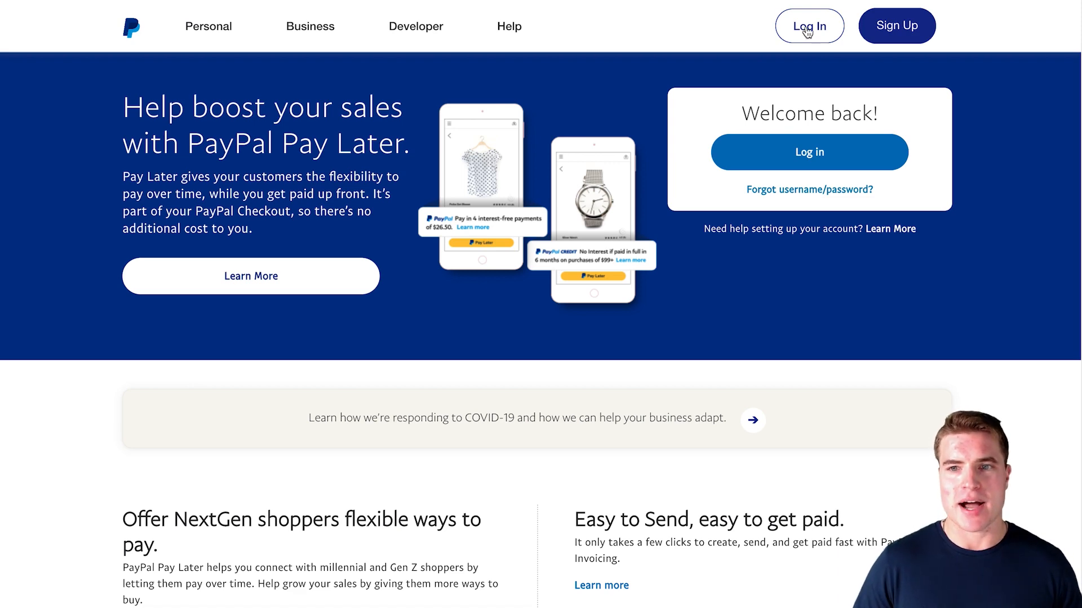
# - Start a PayPal Business account sign-up, submitting an email address and password
pyautogui.click(897, 25)
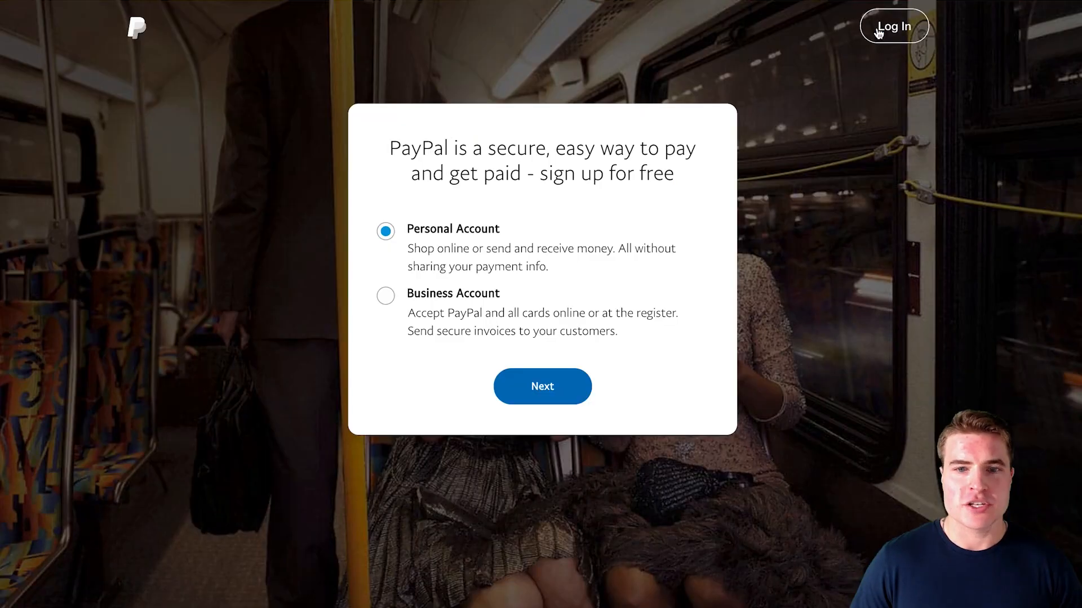
pyautogui.click(384, 295)
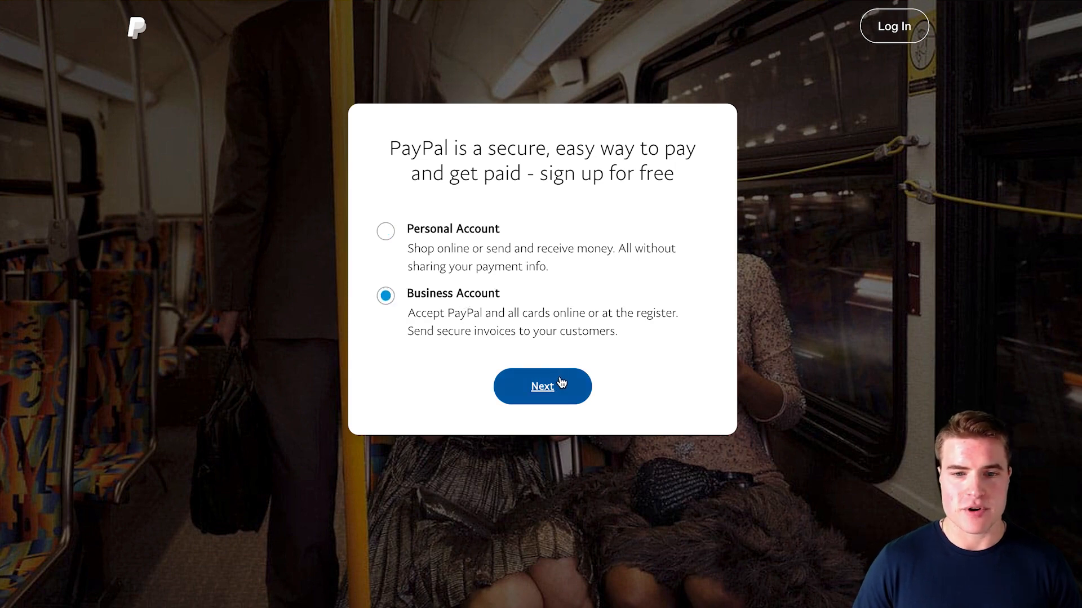
pyautogui.click(542, 385)
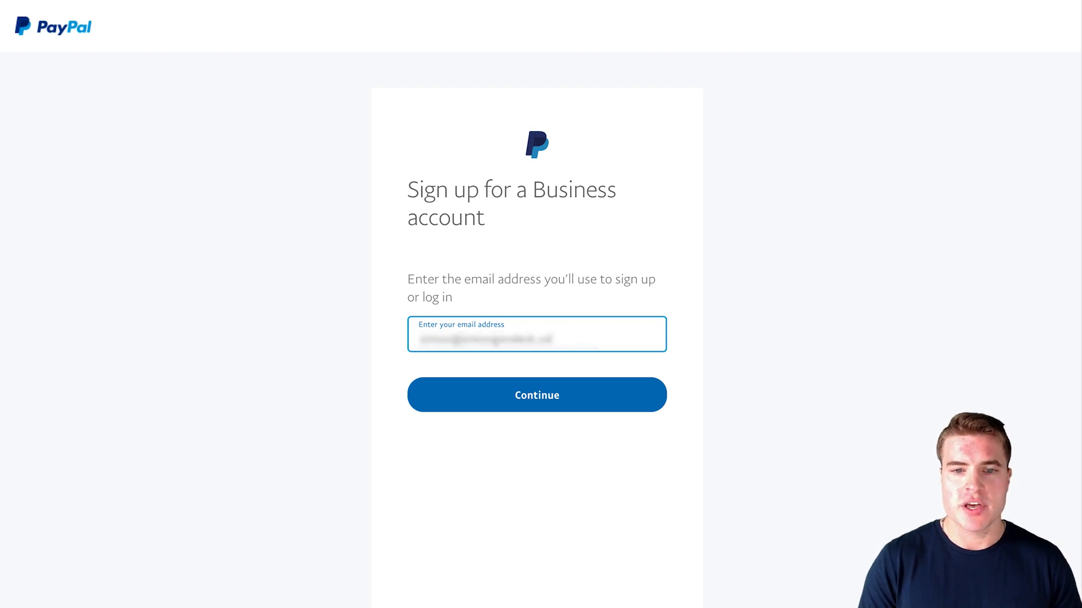
pyautogui.click(535, 394)
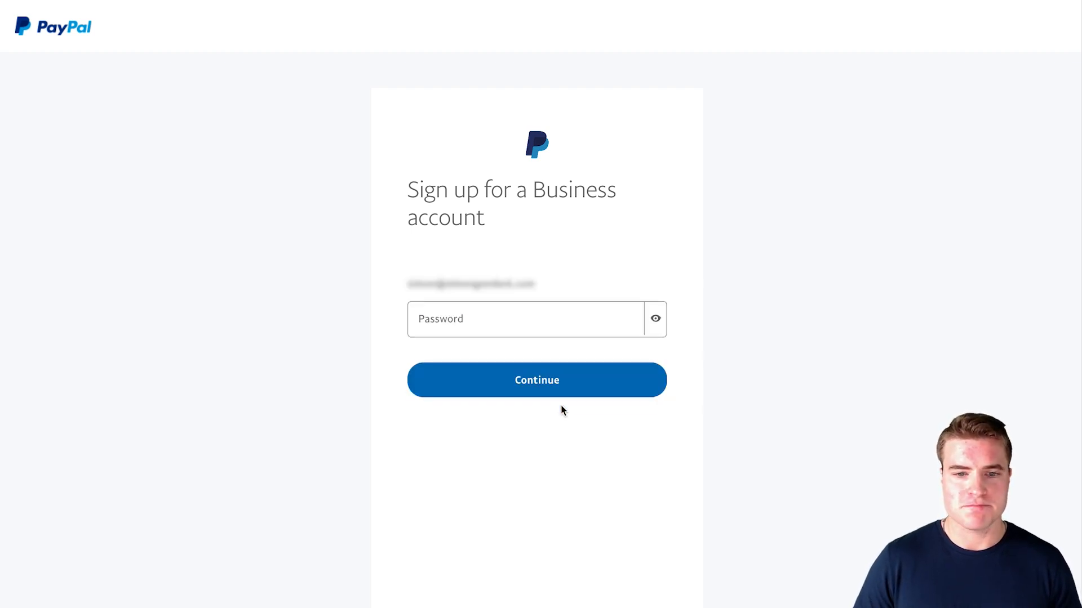
pyautogui.click(525, 318)
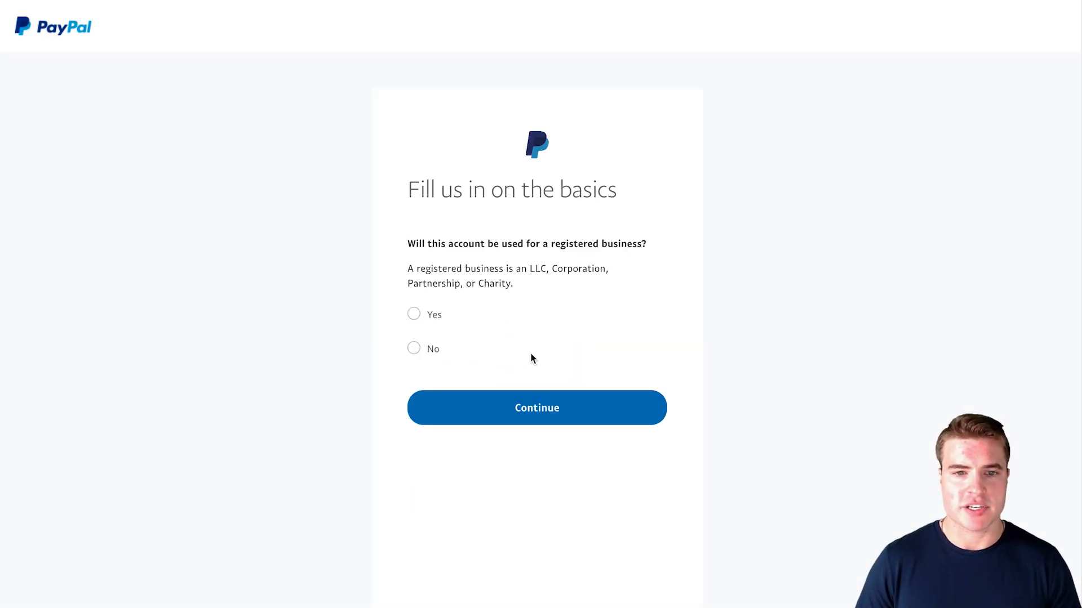
pyautogui.moveTo(542, 299)
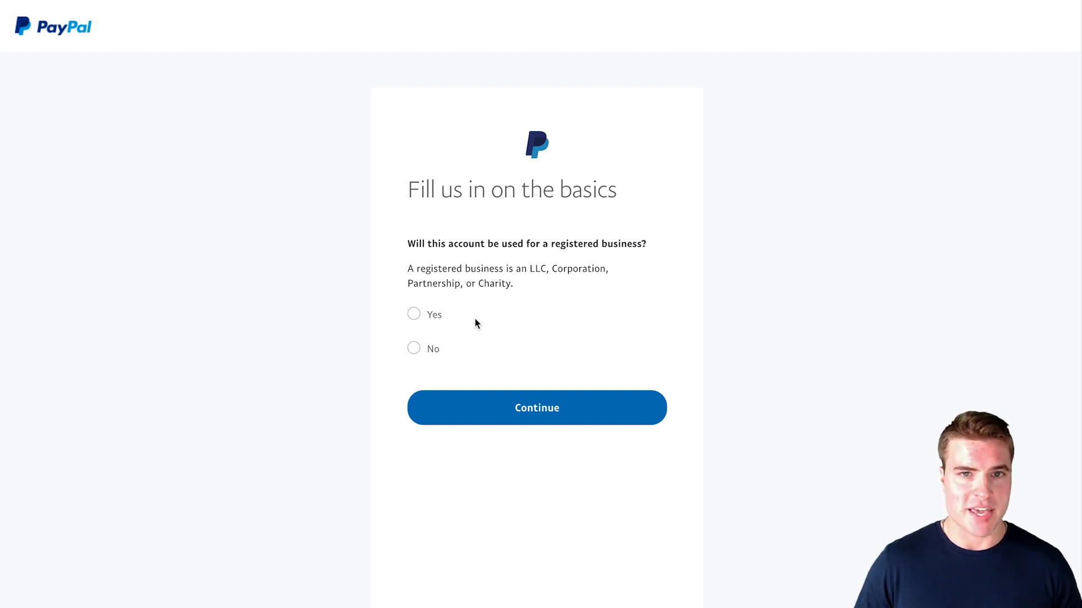
pyautogui.click(413, 347)
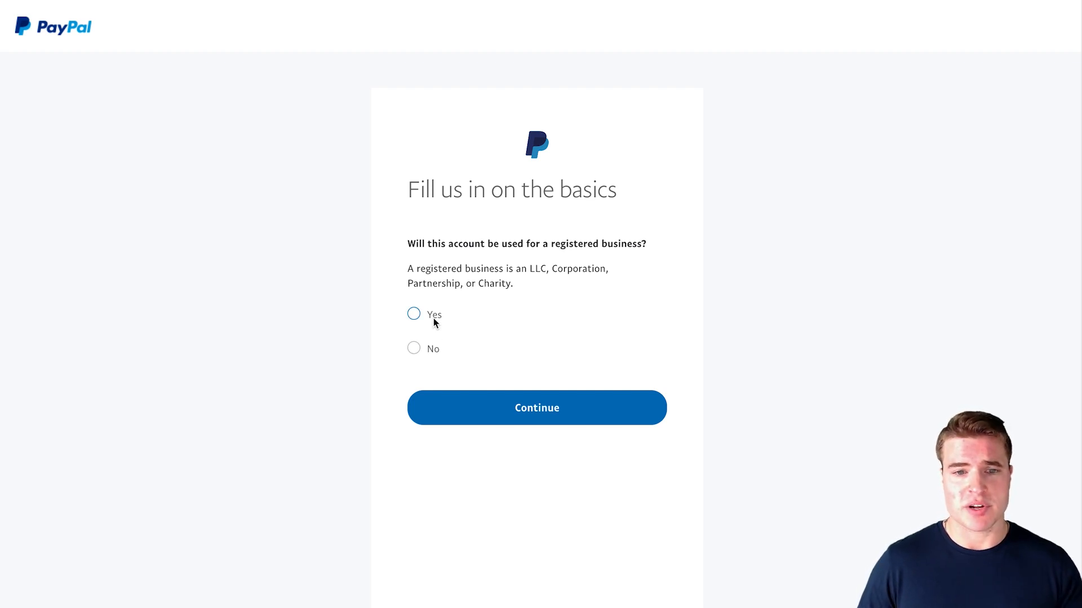
# - Mark the business as registered, fill in contact, business, phone and address details, and accept the agreement
pyautogui.click(413, 314)
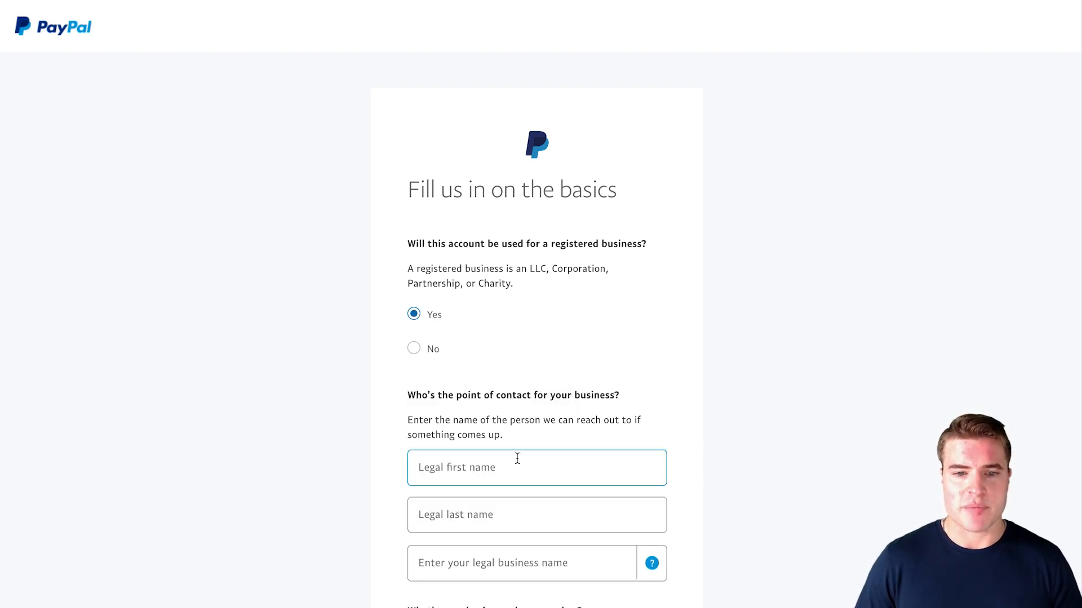
pyautogui.scroll(-3)
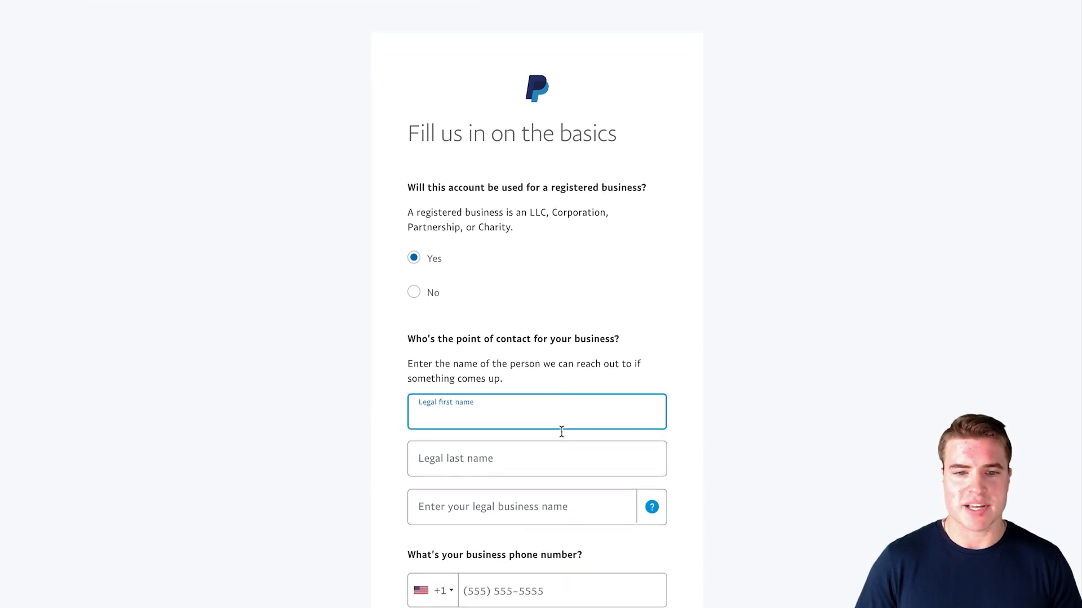
pyautogui.write('Simon')
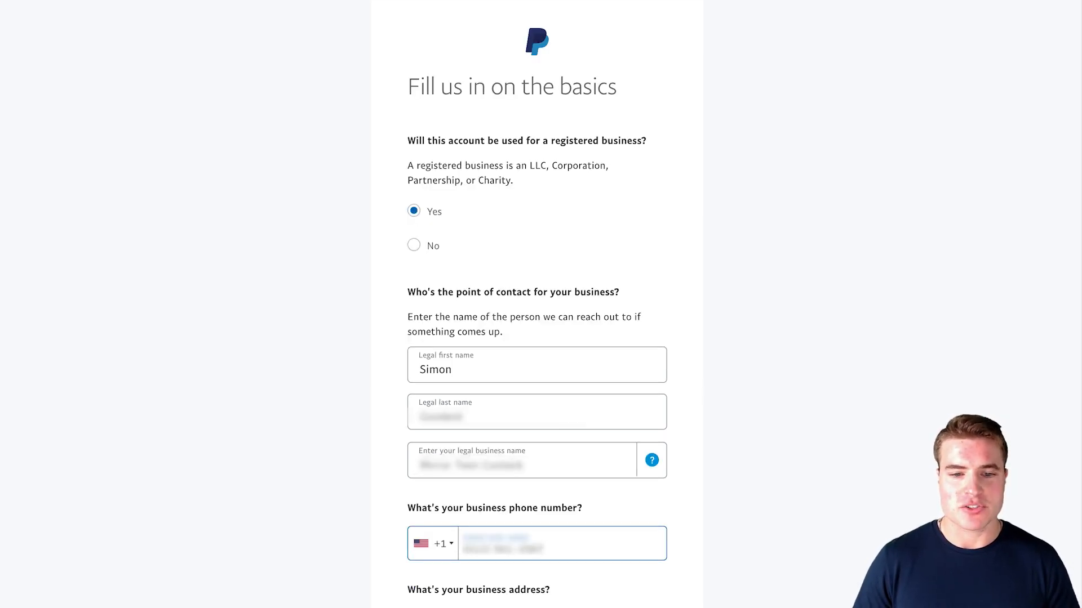
pyautogui.scroll(-3)
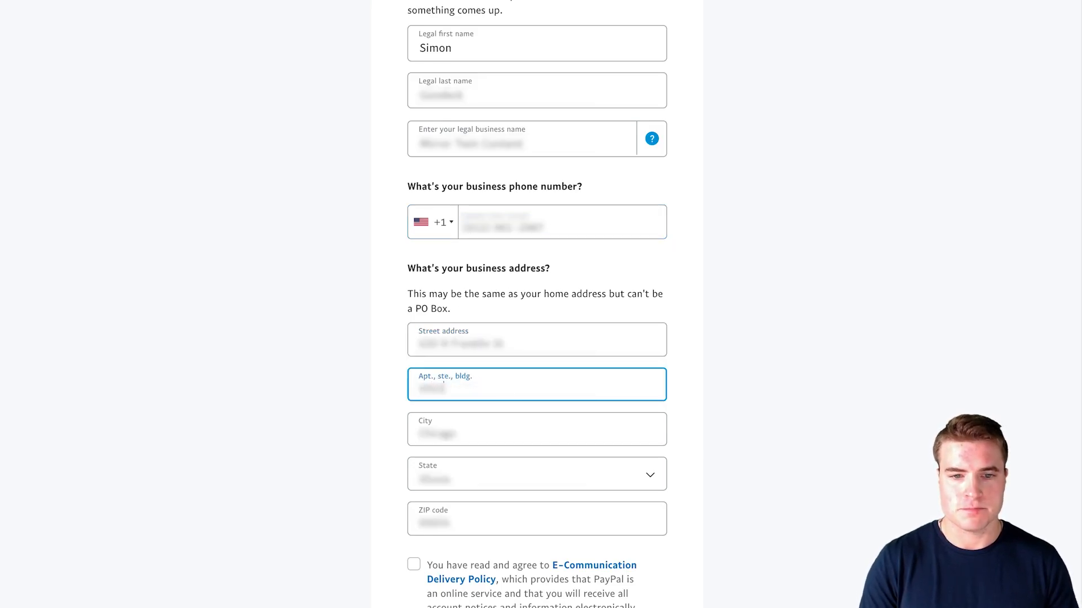
pyautogui.scroll(-3)
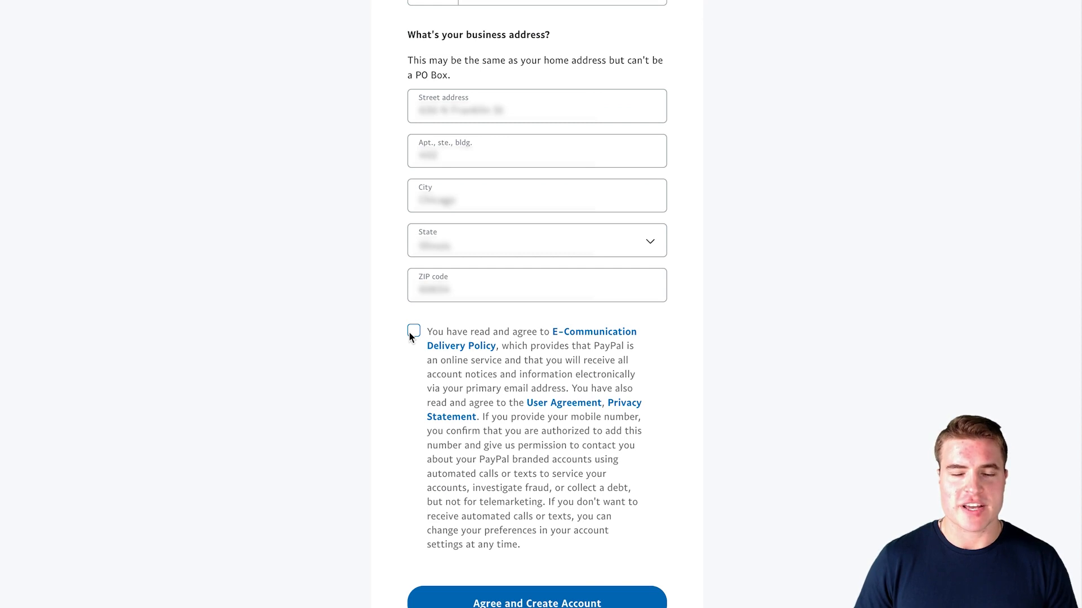
pyautogui.click(414, 331)
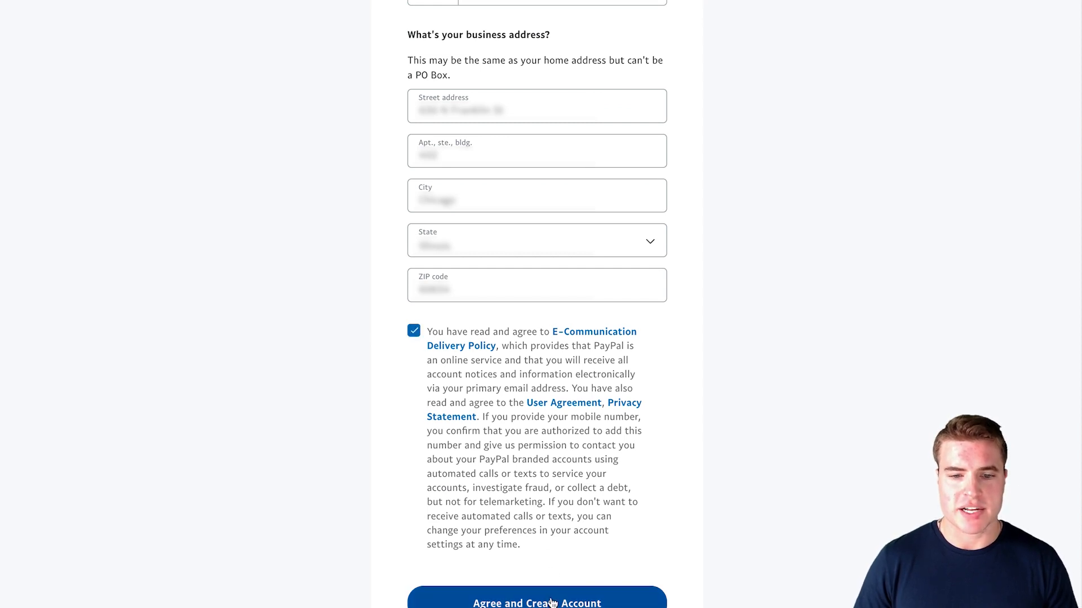
# - Create the account and keep Partnership as the business type
pyautogui.click(537, 602)
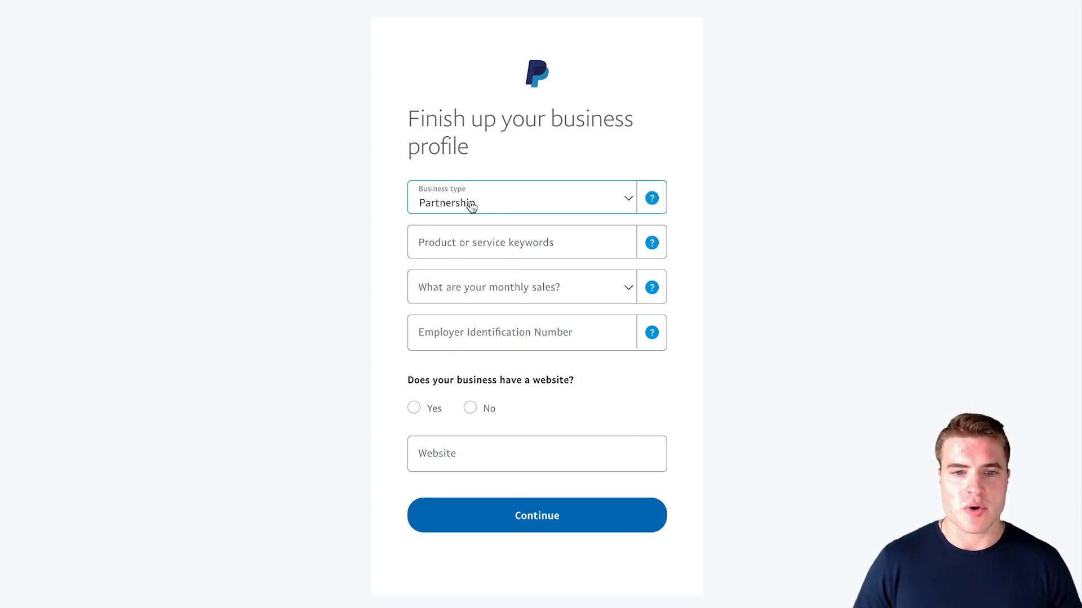
pyautogui.click(520, 197)
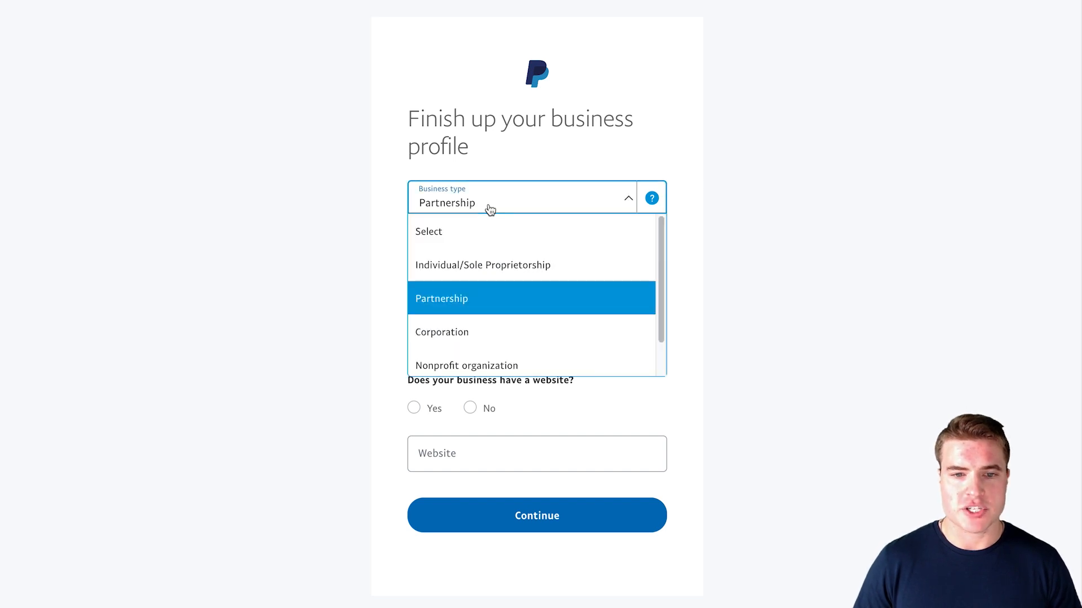
pyautogui.moveTo(563, 268)
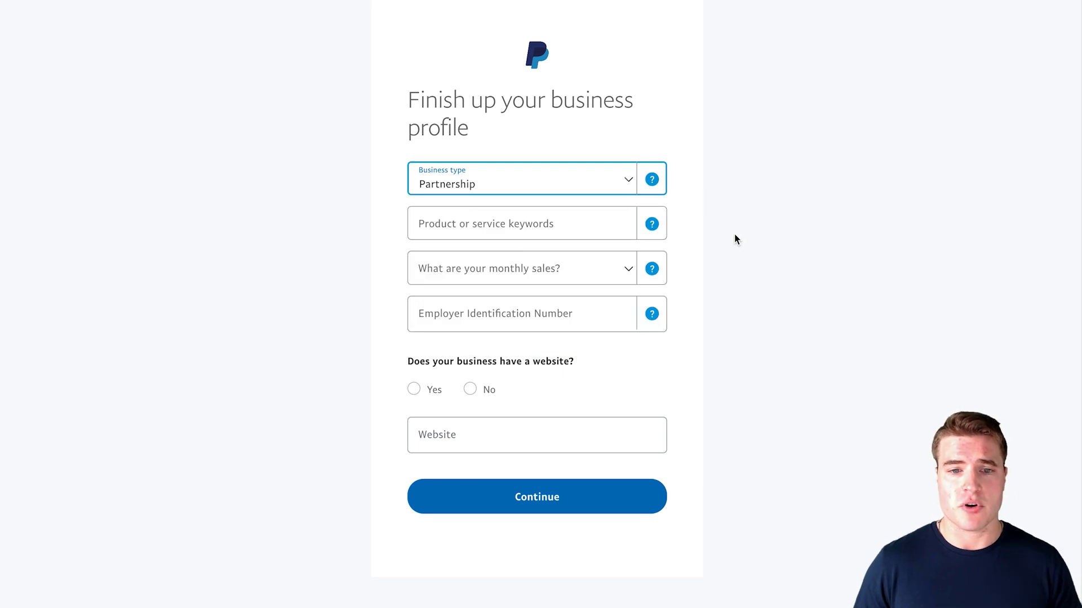
# - Set the keyword to Business Services and monthly sales to USD $5,000 – USD $24,999
pyautogui.click(522, 223)
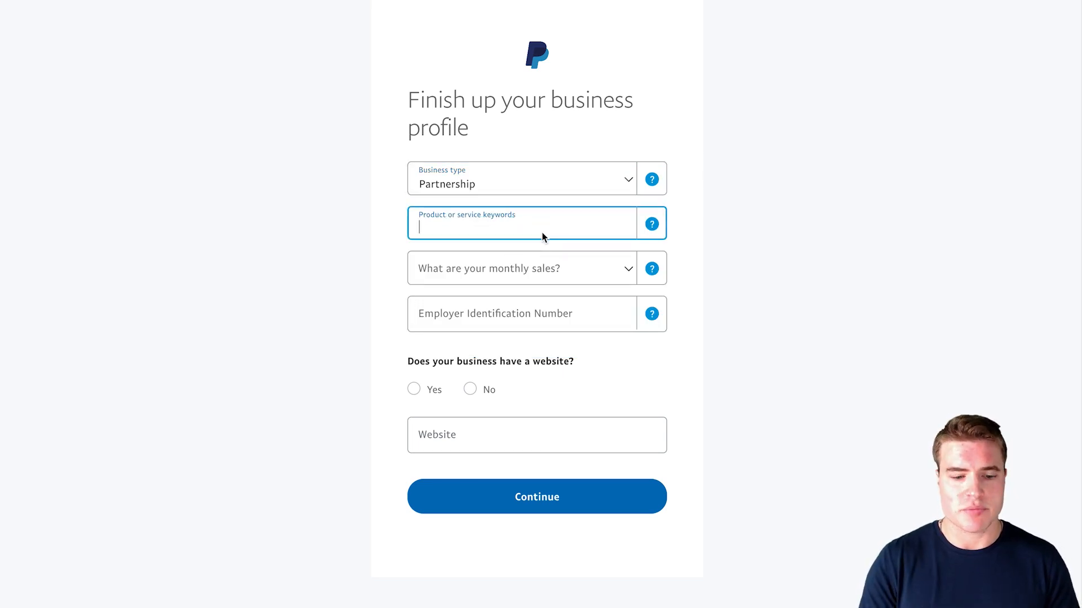
pyautogui.write('content')
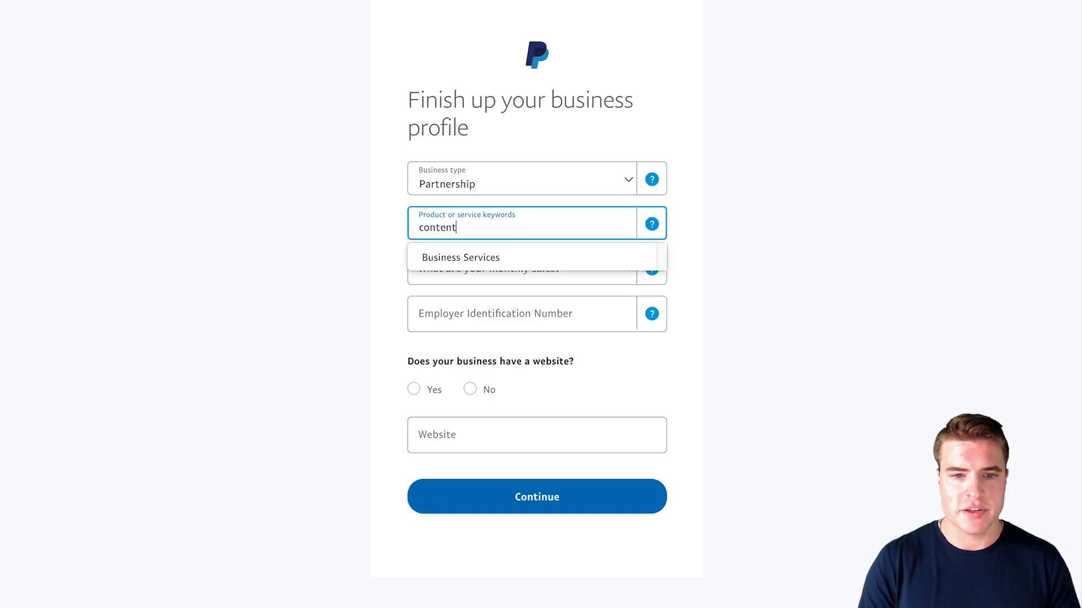
pyautogui.click(460, 258)
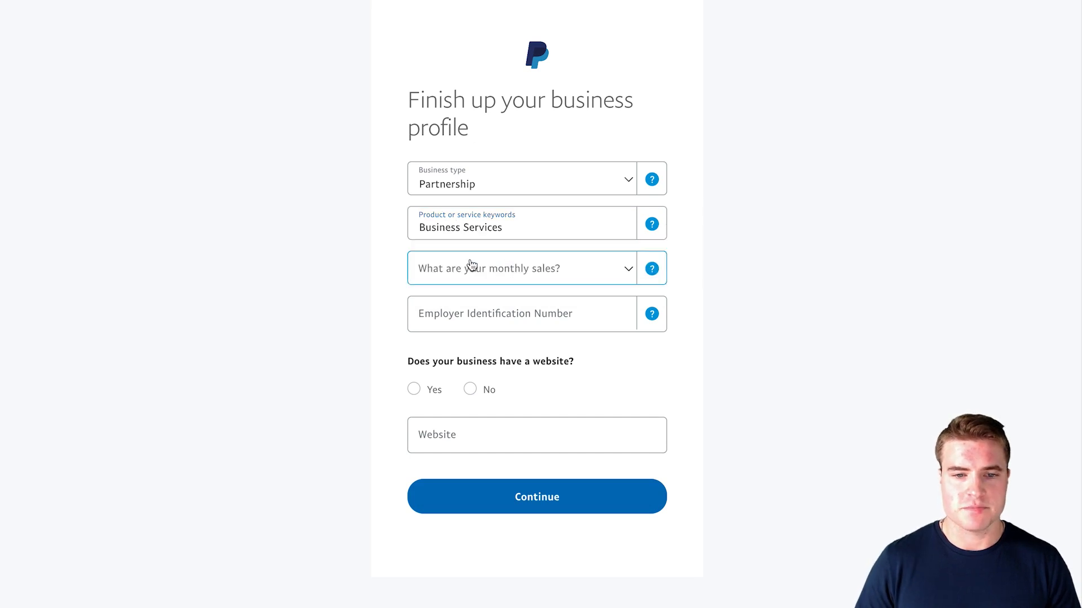
pyautogui.click(522, 268)
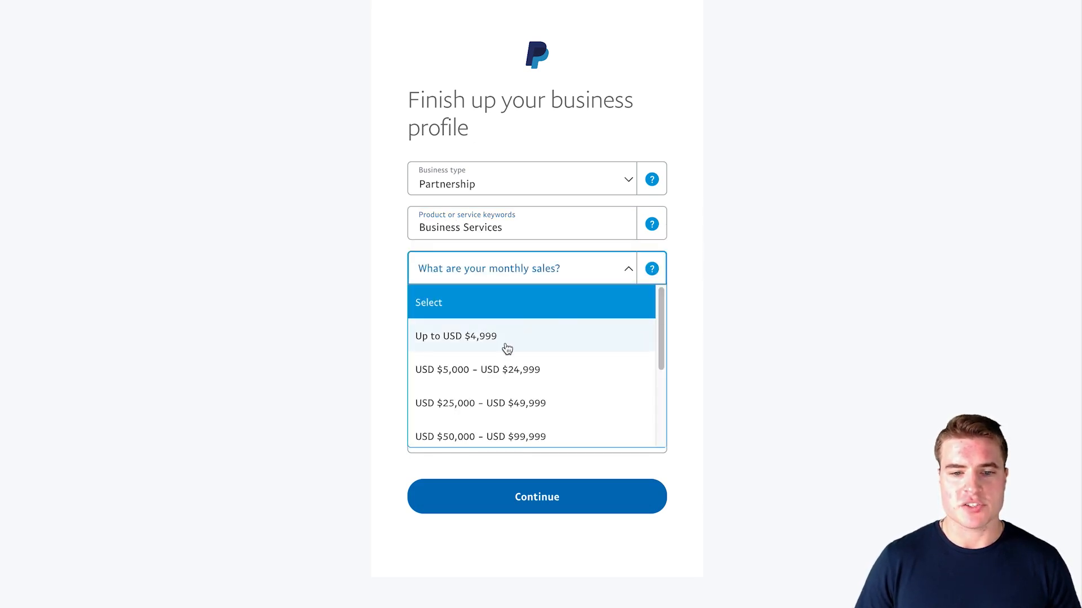
pyautogui.scroll(-3)
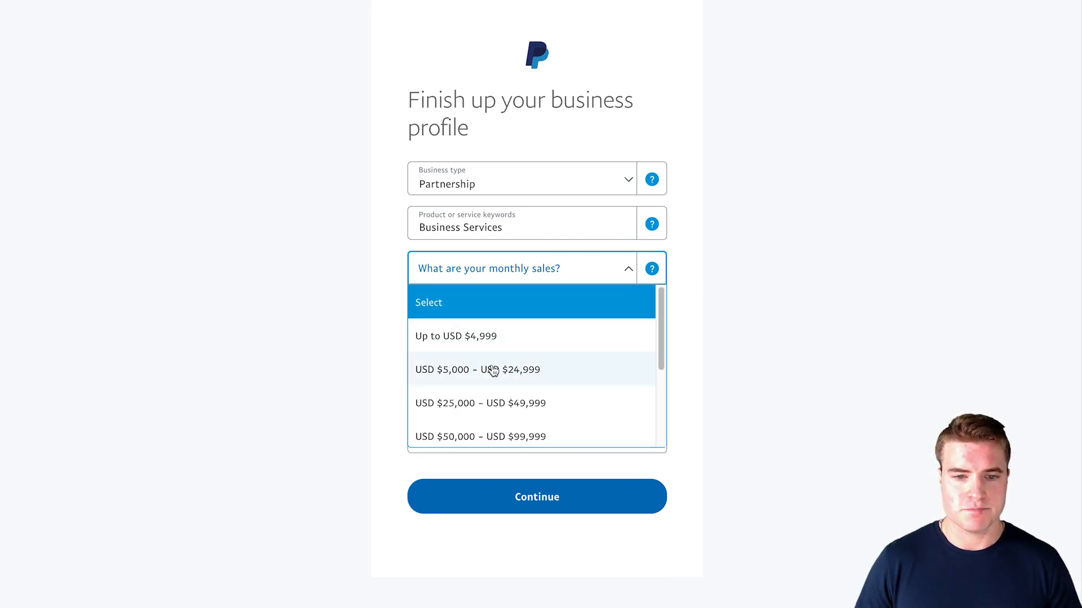
pyautogui.click(477, 369)
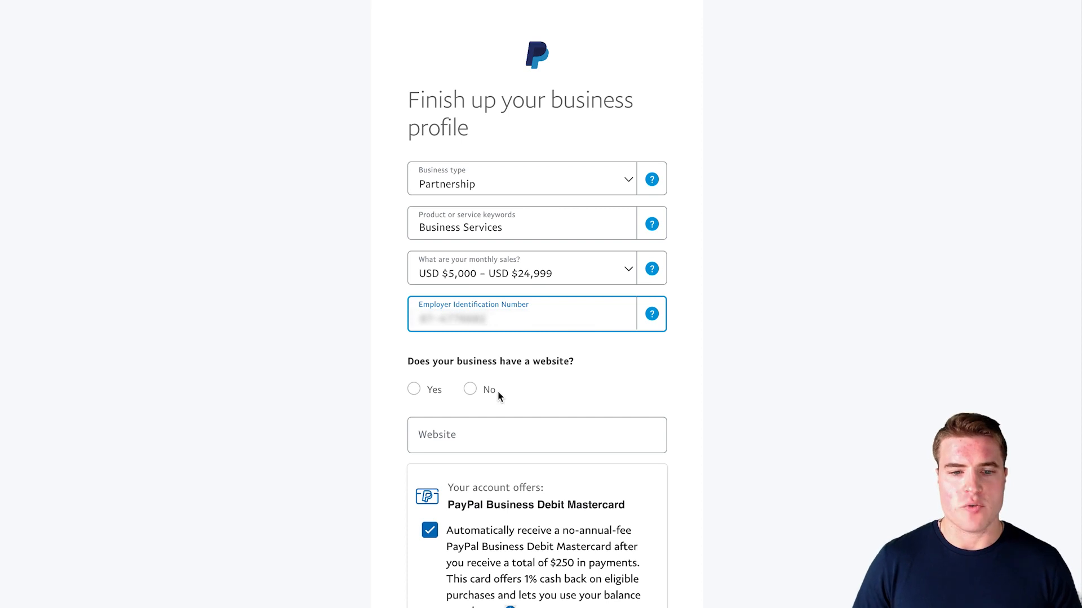
# - Add the website 'simongonde', decline the Business Debit Mastercard, and submit the profile
pyautogui.click(413, 390)
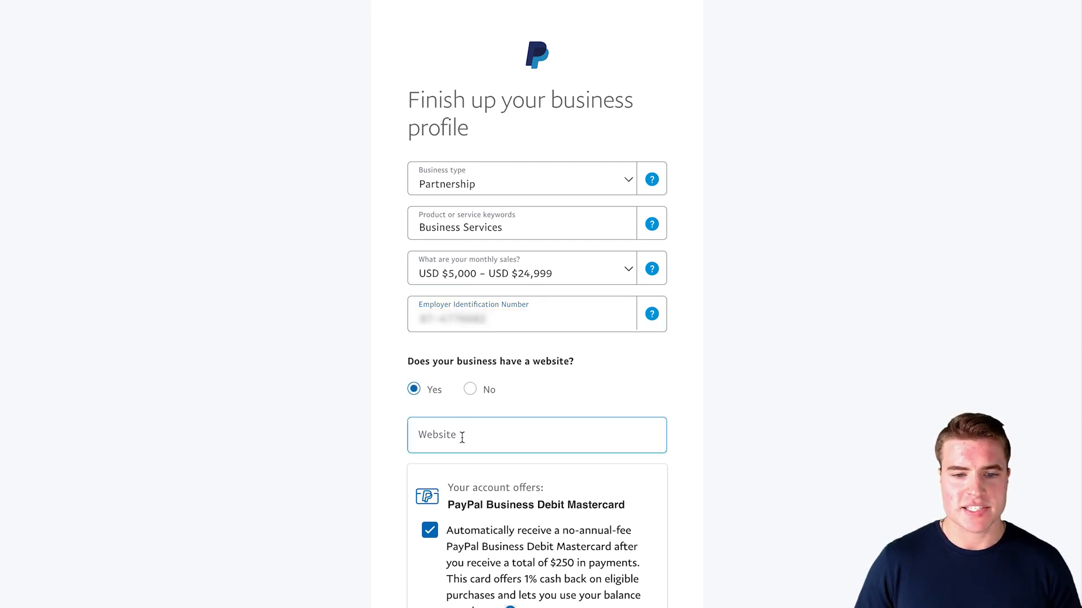
pyautogui.write('simongondeck.com')
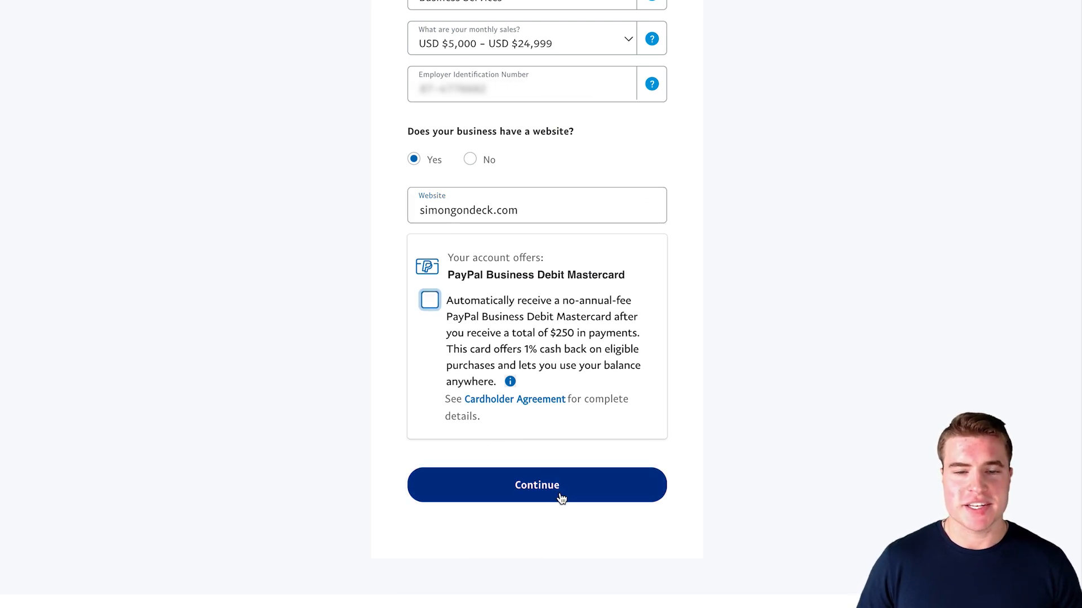
pyautogui.click(537, 484)
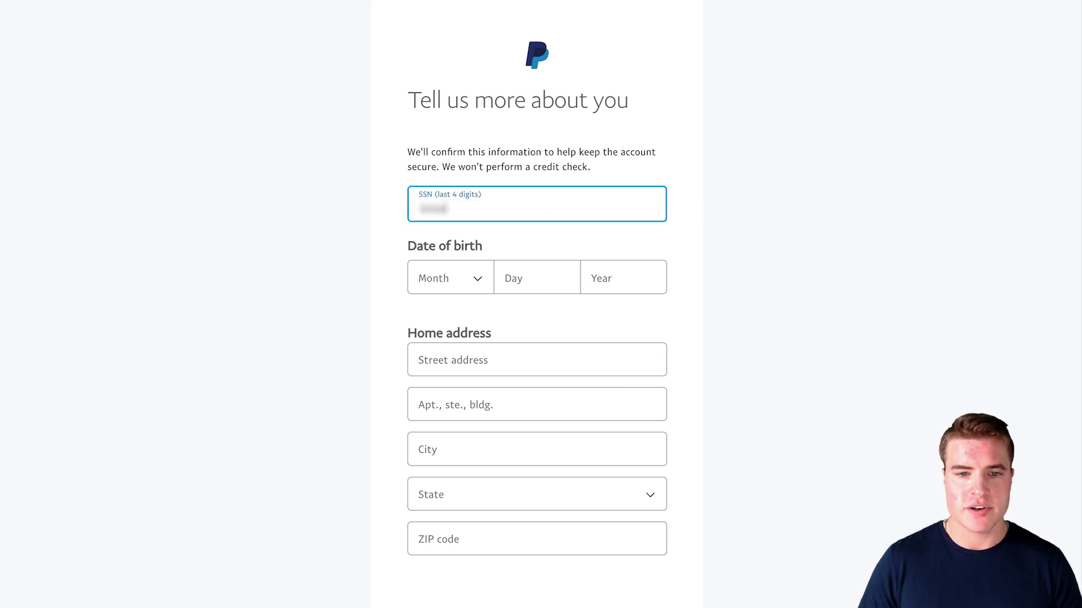
# - Choose the birth month and submit the date of birth and home address
pyautogui.click(449, 277)
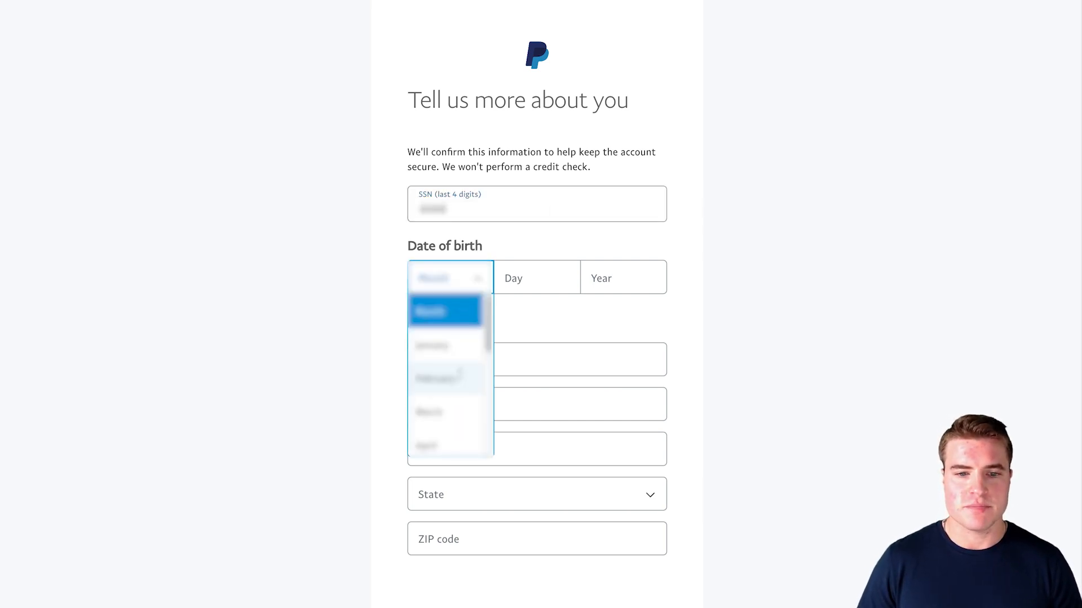
pyautogui.click(448, 378)
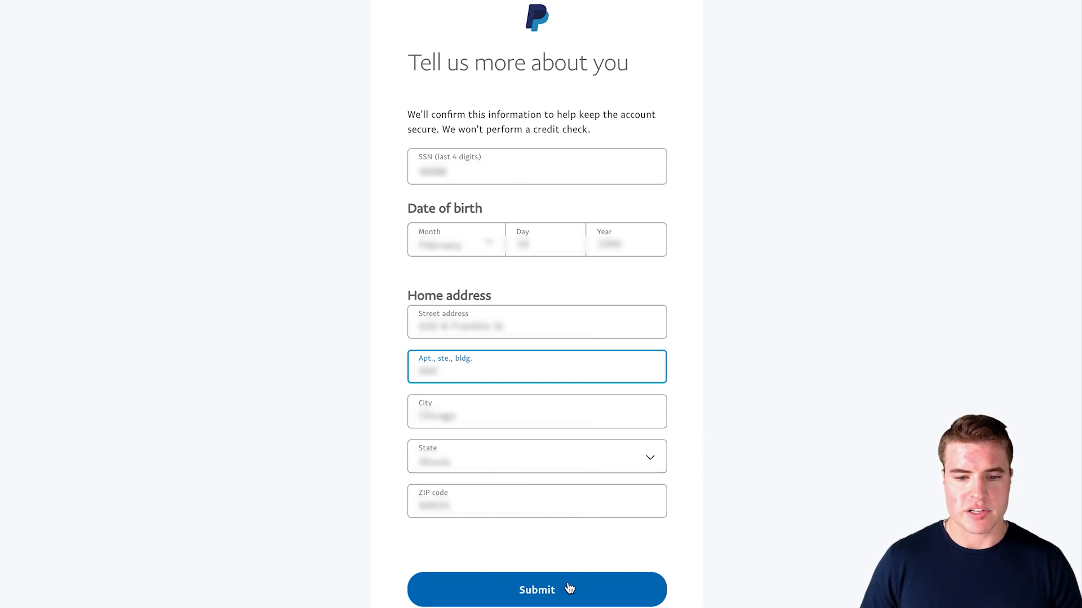
pyautogui.click(537, 590)
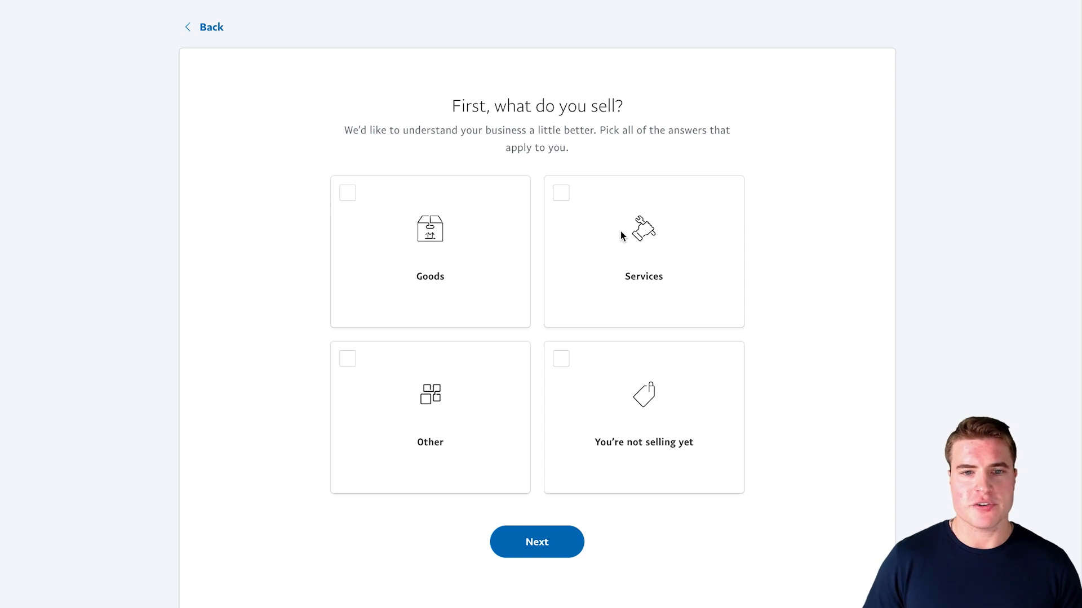
pyautogui.moveTo(482, 248)
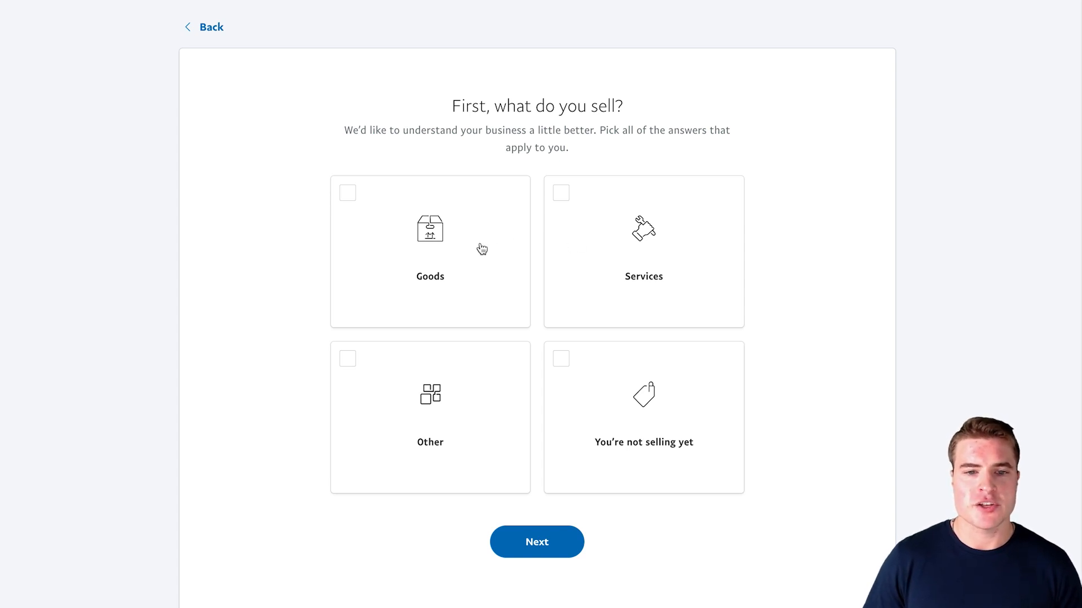
pyautogui.moveTo(419, 246)
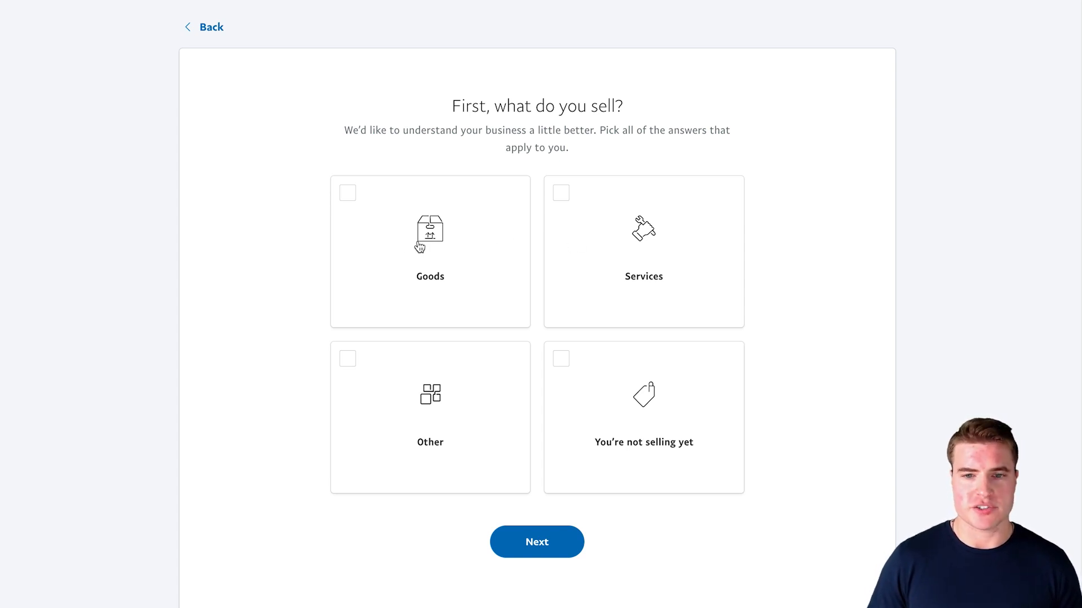
pyautogui.moveTo(700, 254)
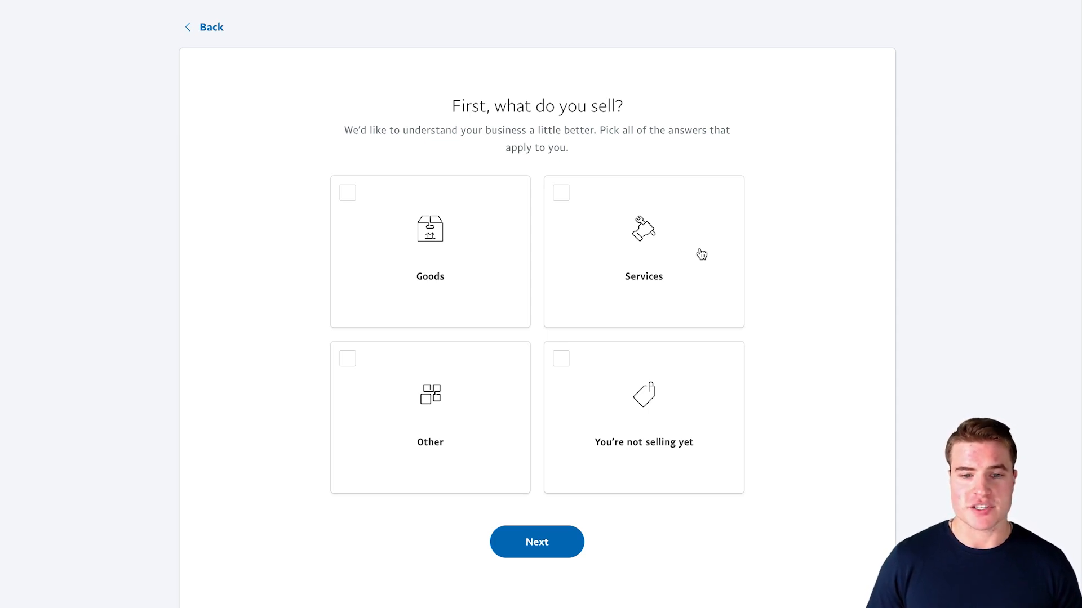
pyautogui.moveTo(435, 404)
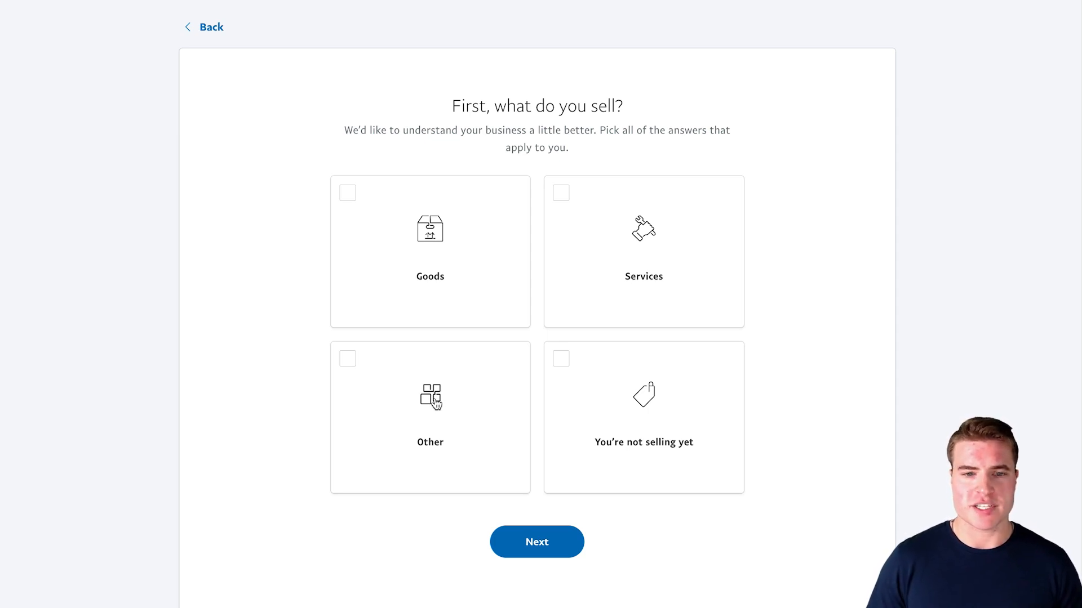
pyautogui.moveTo(566, 294)
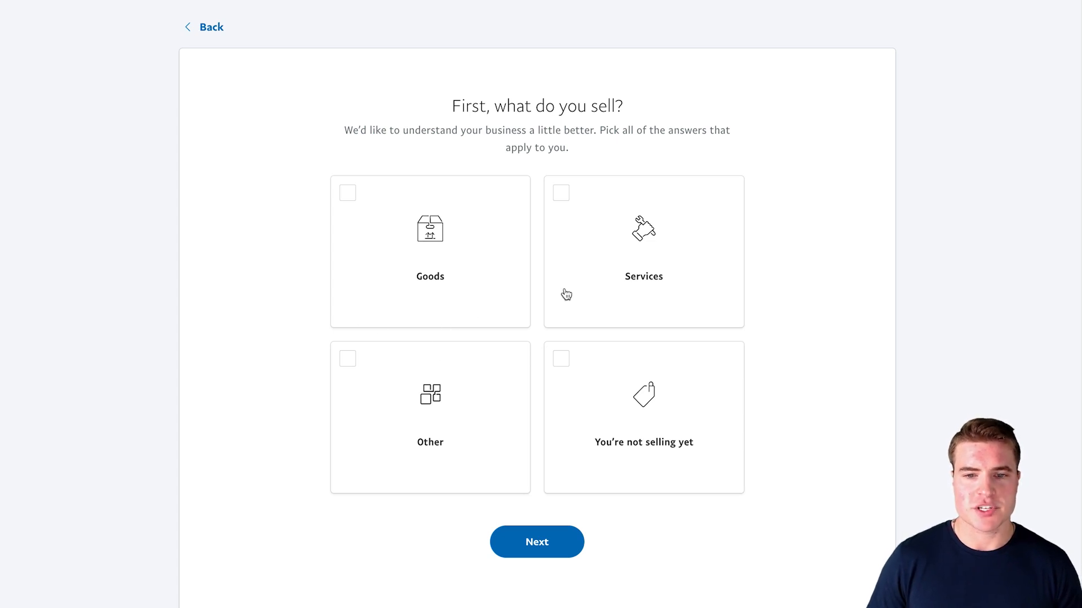
# - Answer 'Other' to what the business sells and continue
pyautogui.click(429, 417)
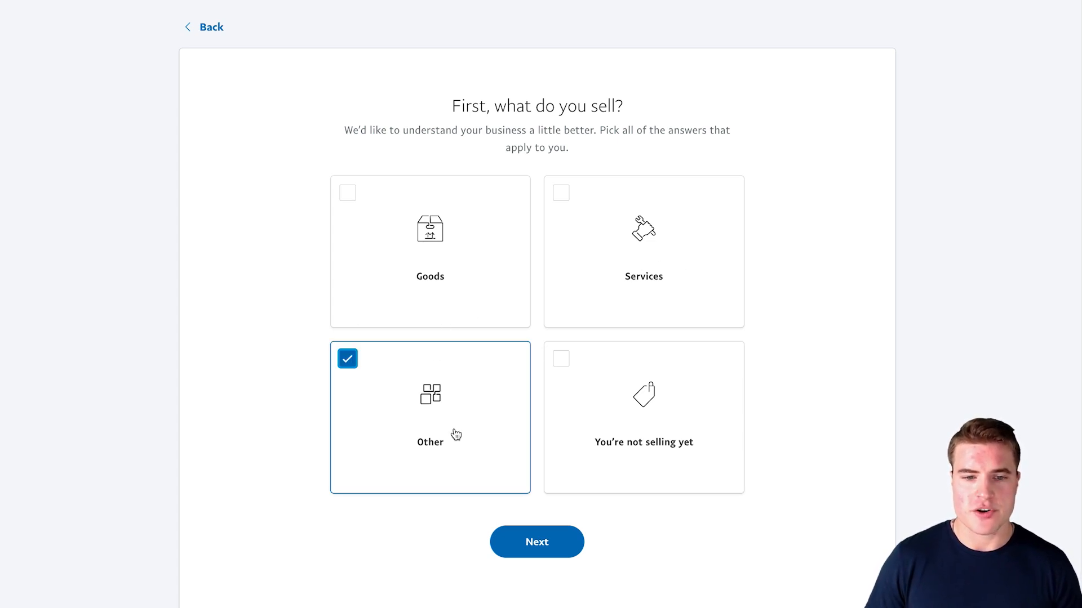
pyautogui.click(537, 542)
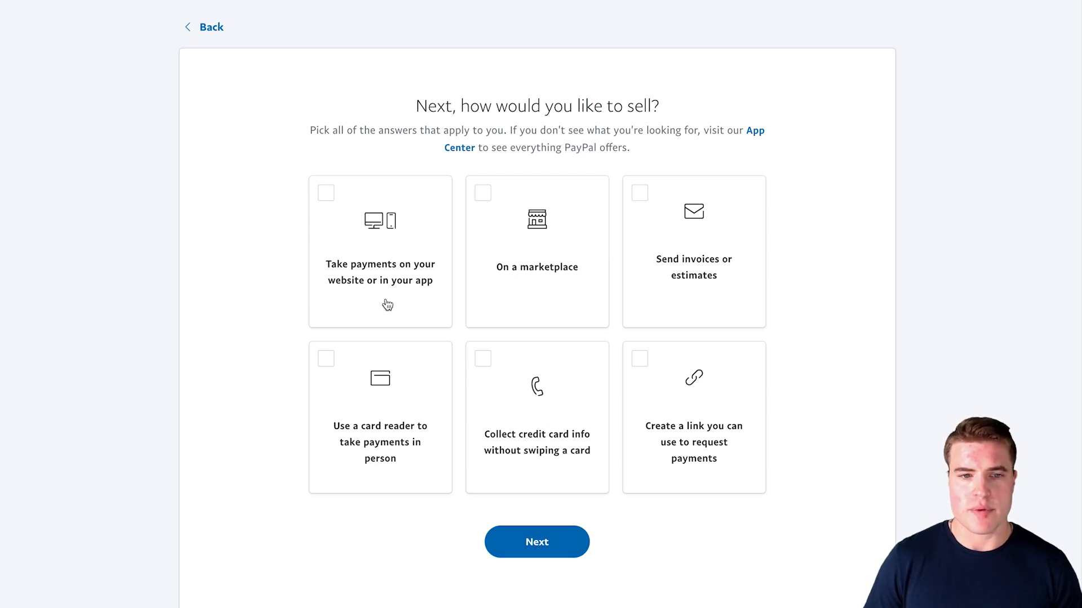
# - Choose website or app payments, with single-transaction and recurring subscription purchases
pyautogui.click(379, 251)
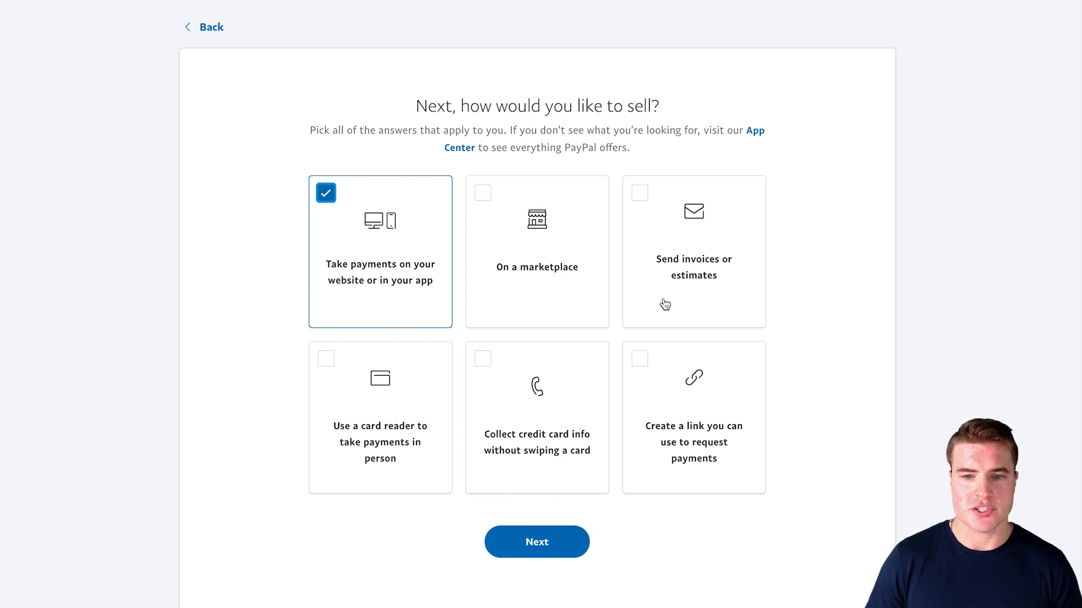
pyautogui.moveTo(540, 456)
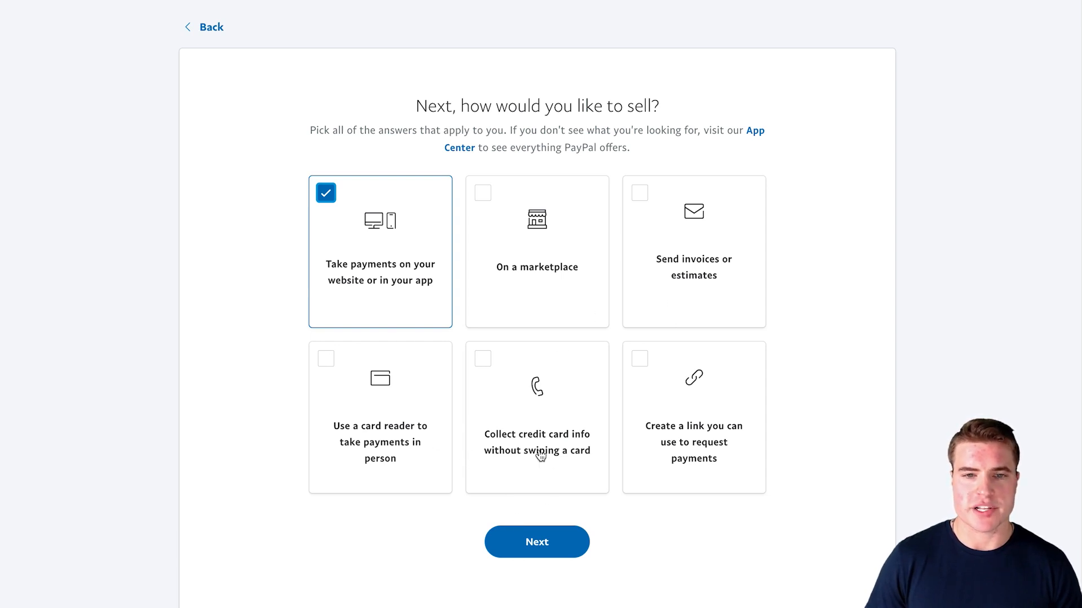
pyautogui.moveTo(502, 318)
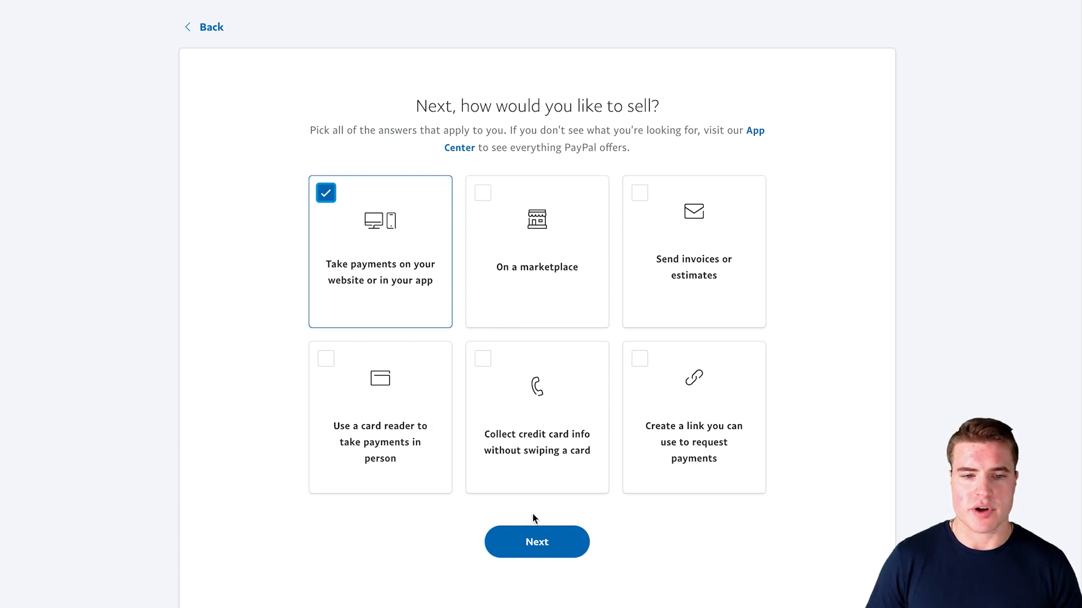
pyautogui.click(537, 542)
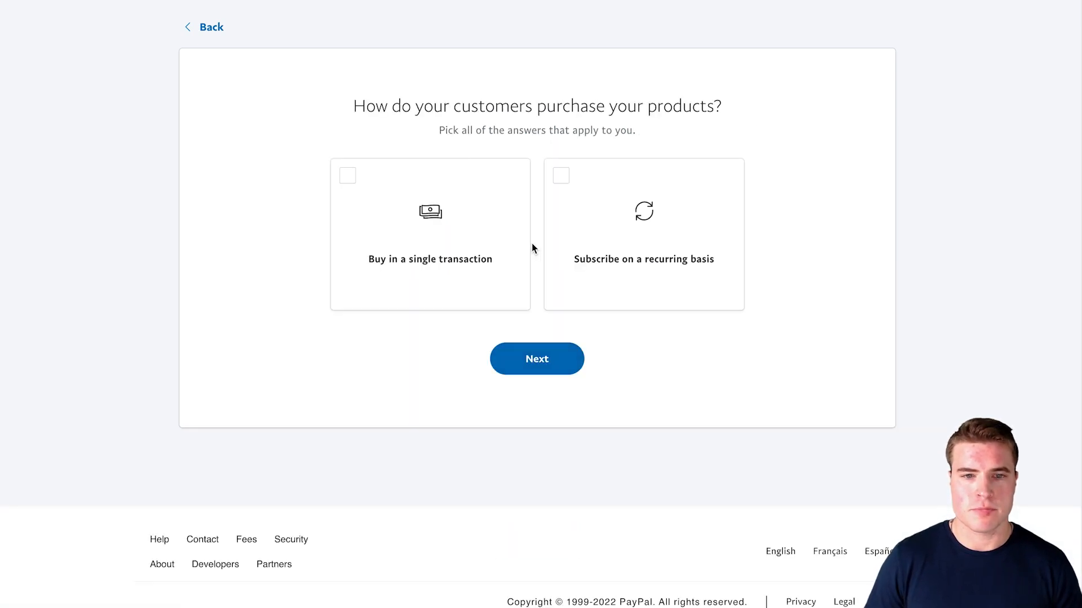
pyautogui.moveTo(513, 166)
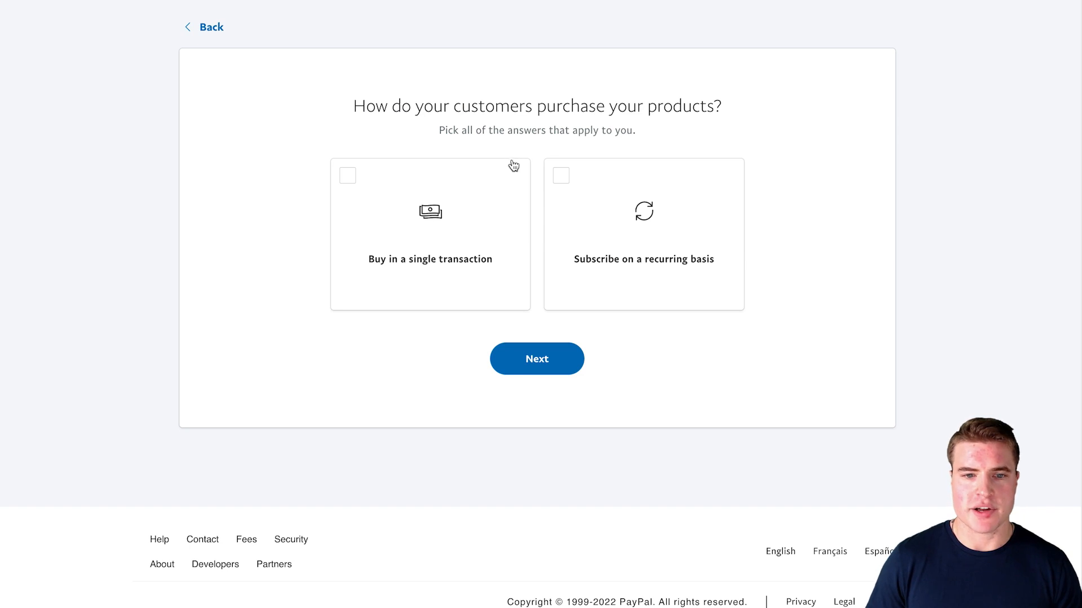
pyautogui.click(430, 234)
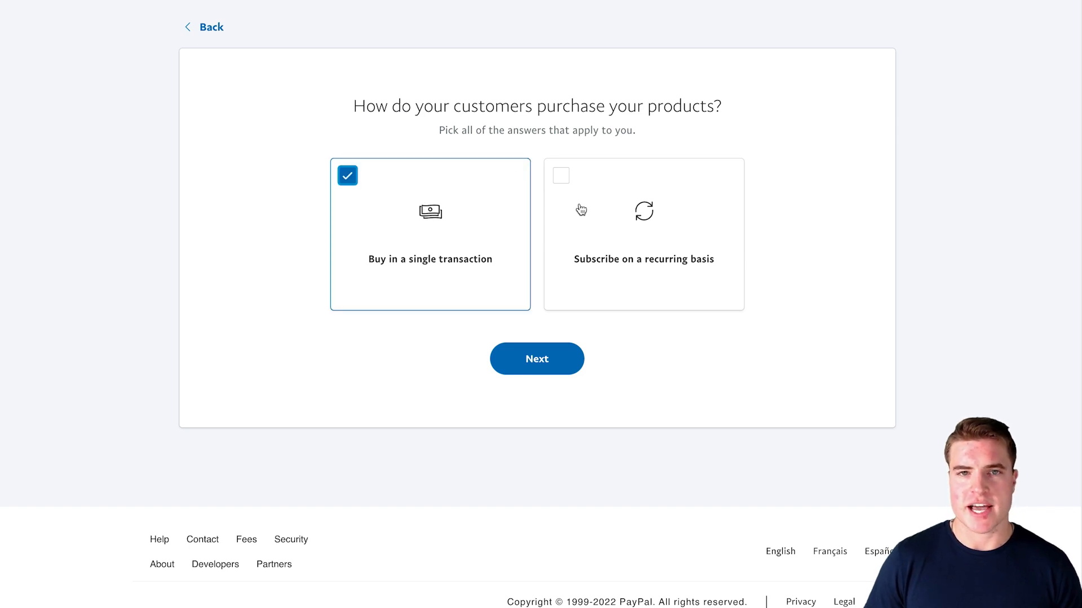
pyautogui.moveTo(604, 209)
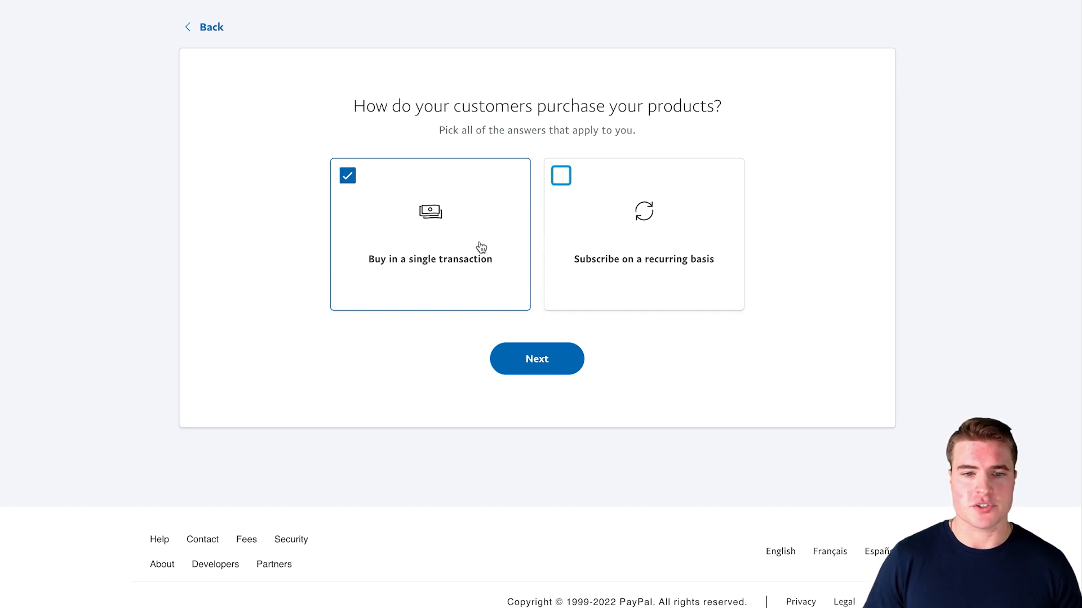
pyautogui.click(560, 175)
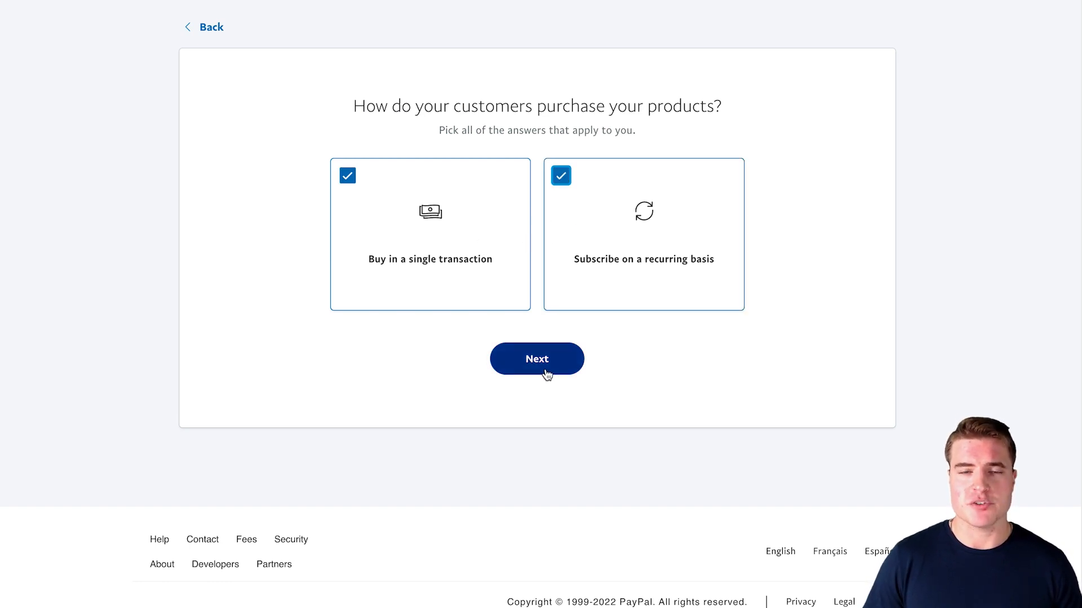
# - Pick the prebuilt no-coding solution and submit to show the recommendations page
pyautogui.click(535, 359)
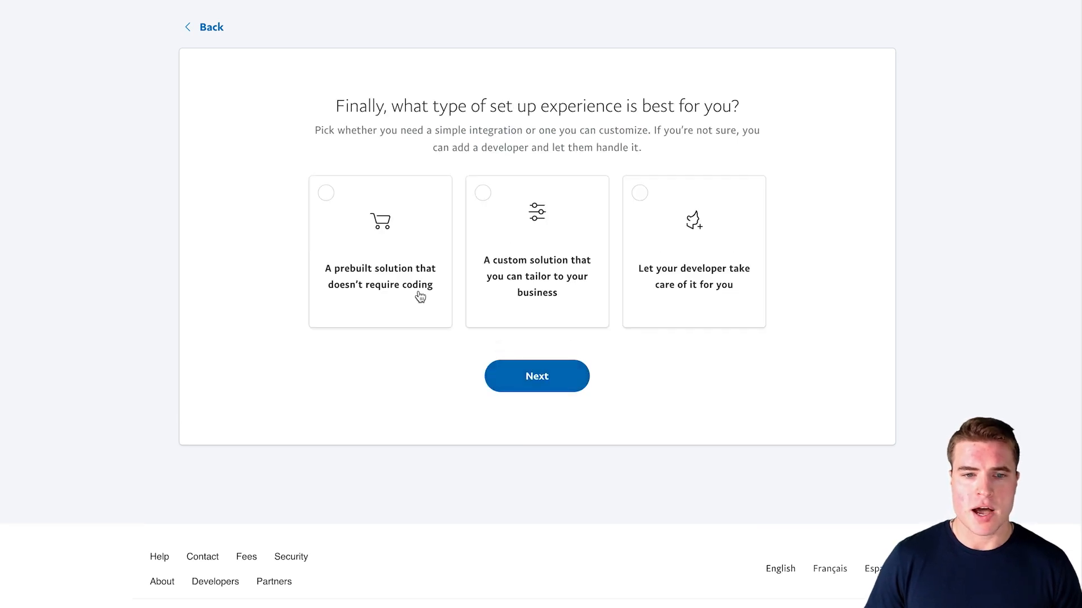
pyautogui.moveTo(385, 314)
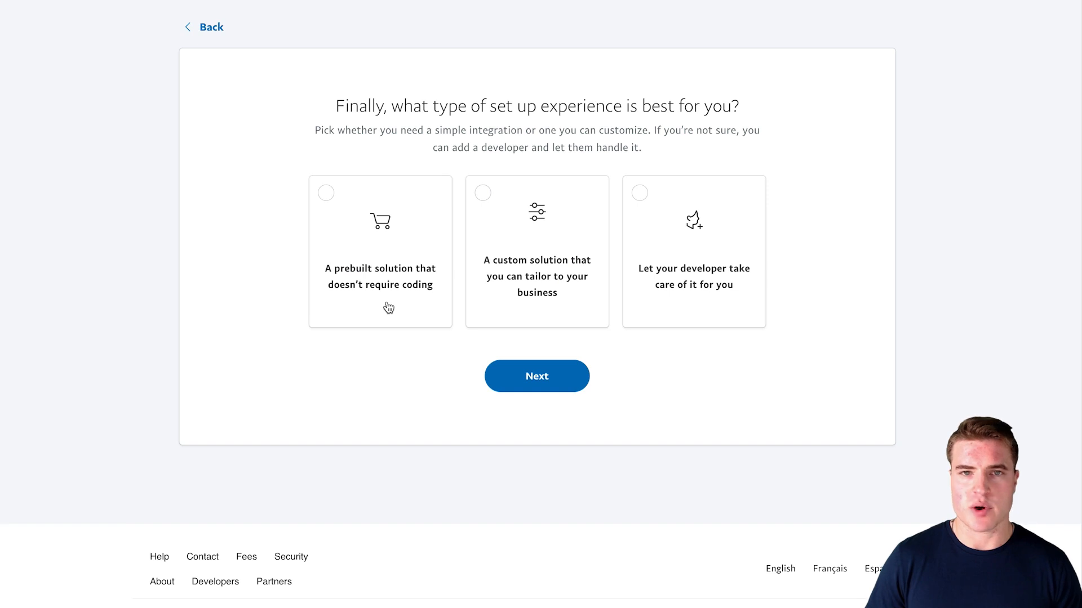
pyautogui.click(381, 251)
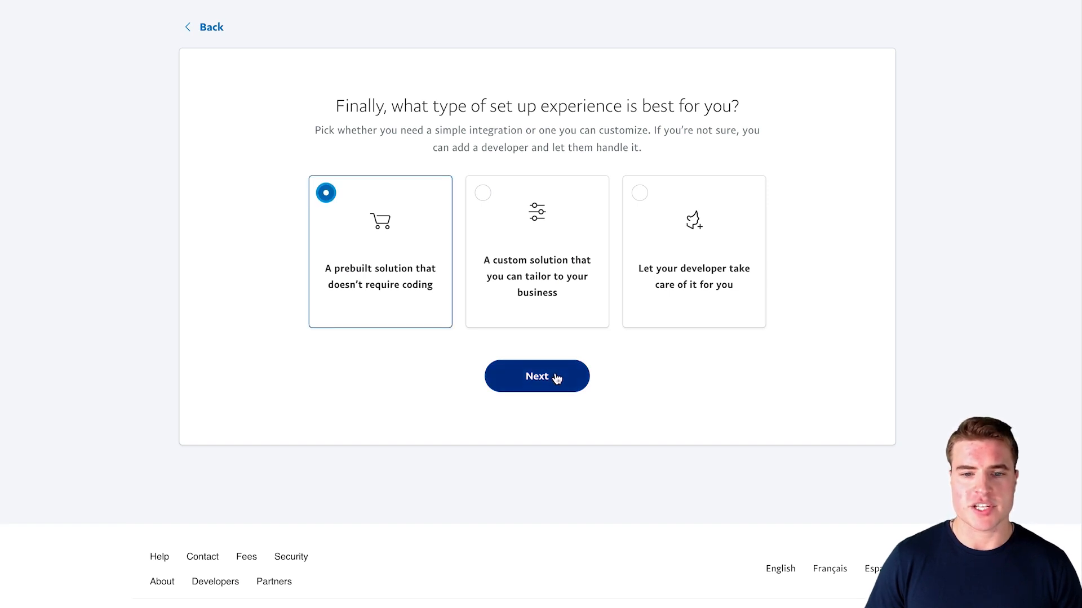
pyautogui.click(537, 376)
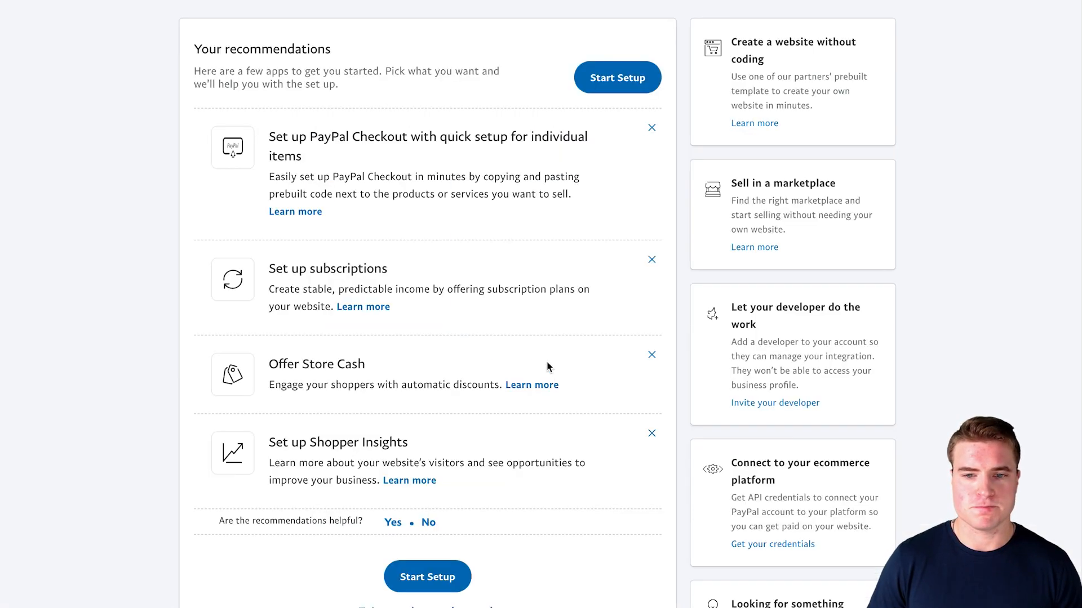
pyautogui.moveTo(563, 353)
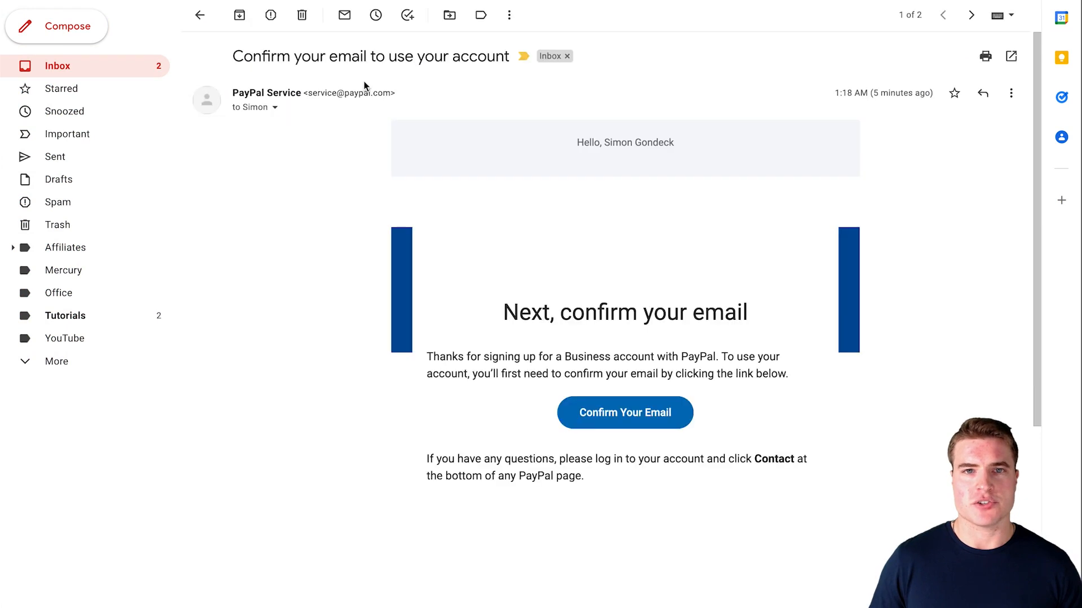
# - Click Confirm Your Email in PayPal's confirmation message in Gmail
pyautogui.click(624, 412)
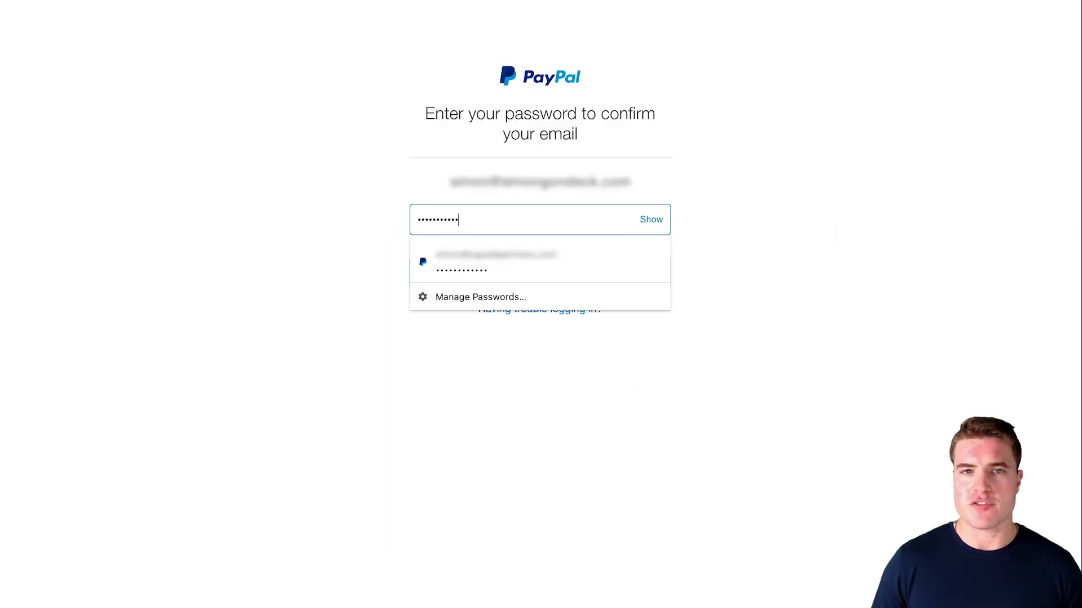